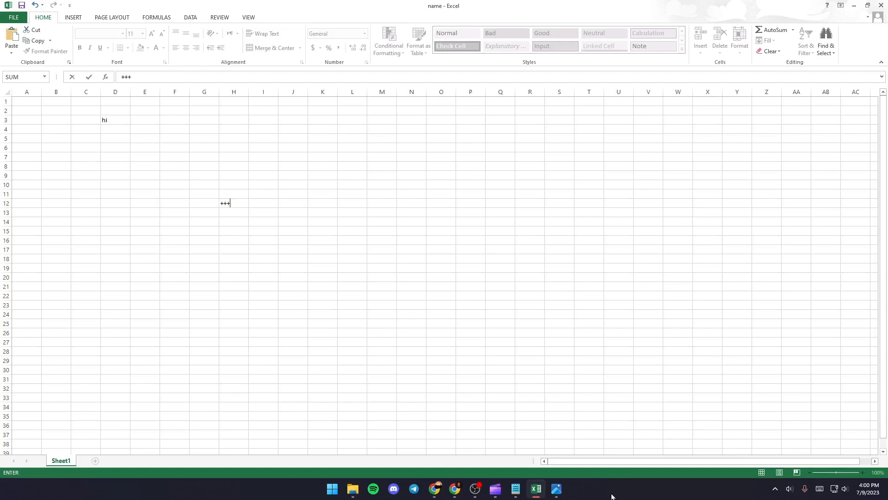
Save the workbook to the Desktop under the file name 'name' via Save As > Browse
{"action": "key", "text": "Escape"}
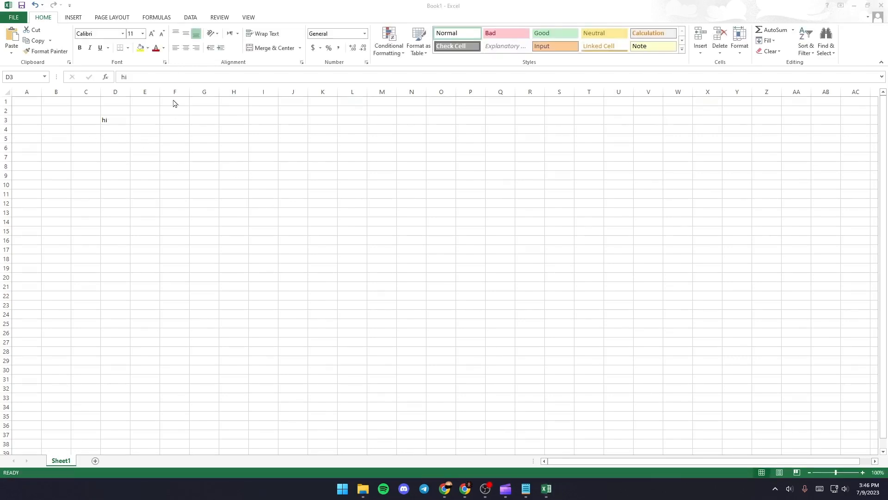
{"action": "mouse_move", "coordinate": [13, 17]}
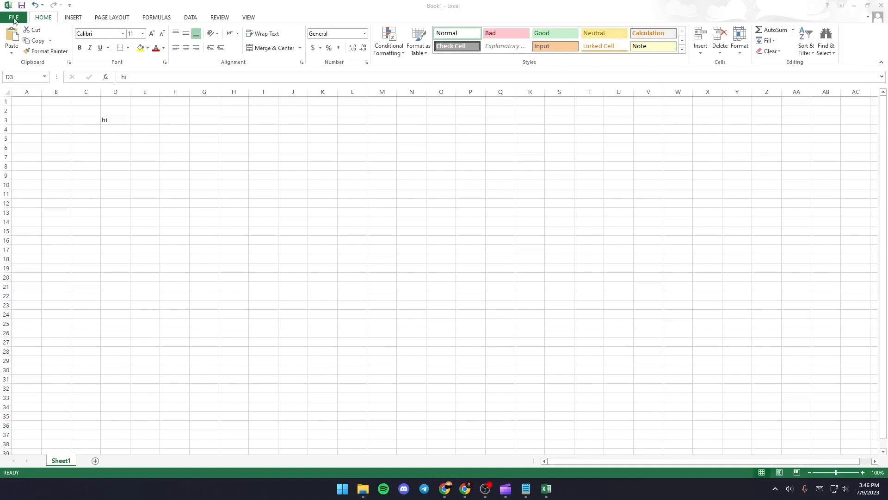
{"action": "left_click", "coordinate": [14, 17]}
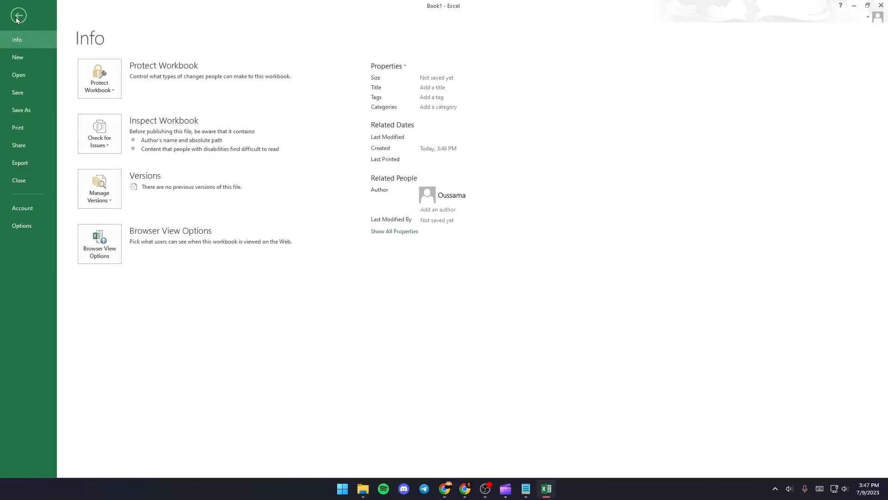
{"action": "mouse_move", "coordinate": [33, 118]}
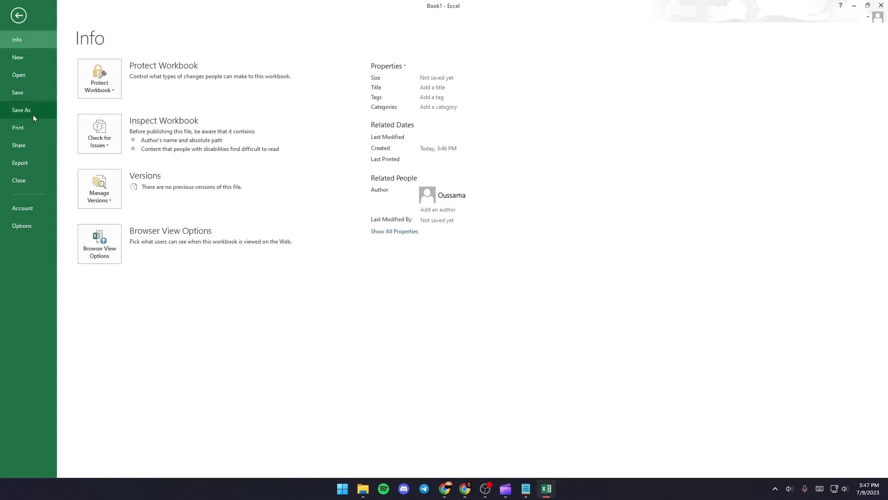
{"action": "left_click", "coordinate": [21, 109]}
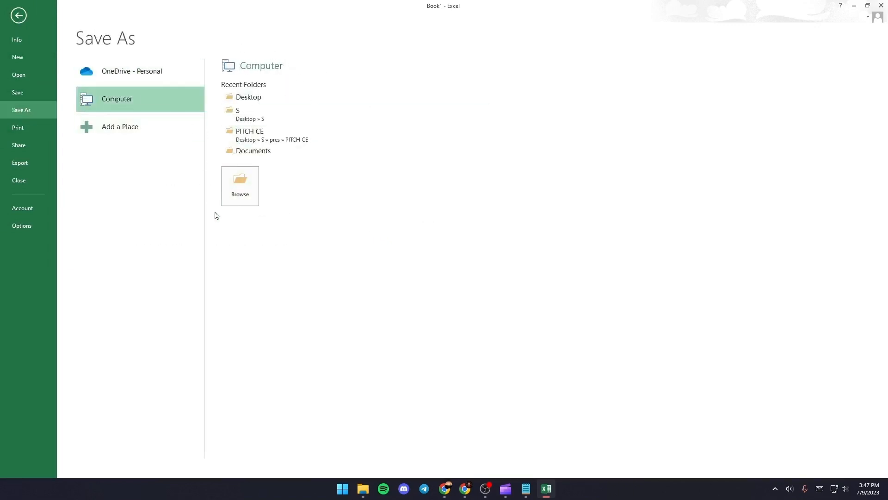
{"action": "left_click", "coordinate": [240, 182]}
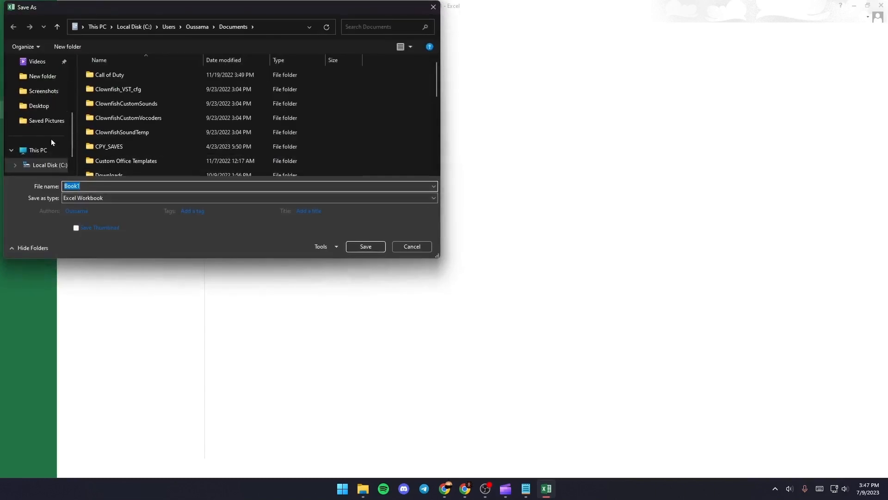
{"action": "scroll", "scroll_direction": "up", "scroll_amount": 3}
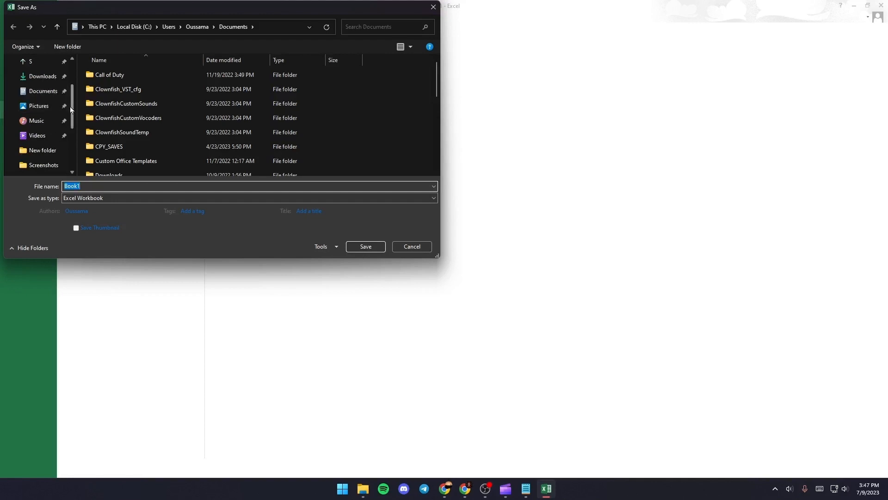
{"action": "left_click", "coordinate": [38, 76]}
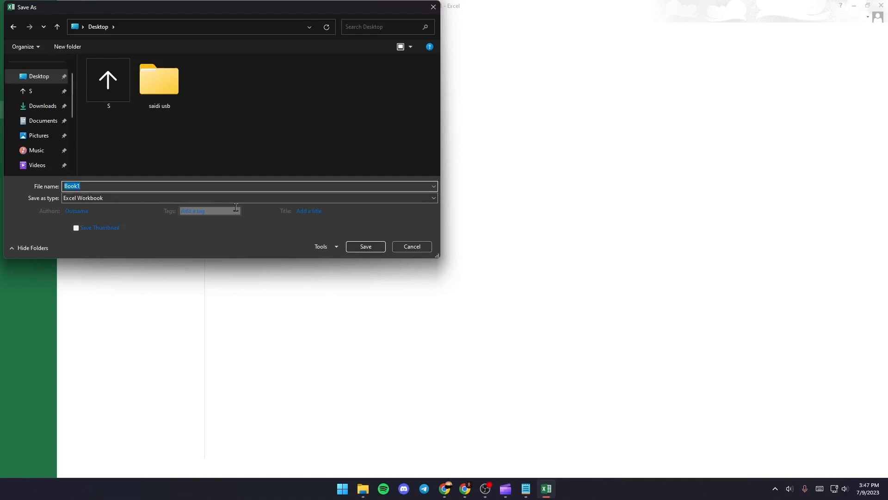
{"action": "type", "text": "name"}
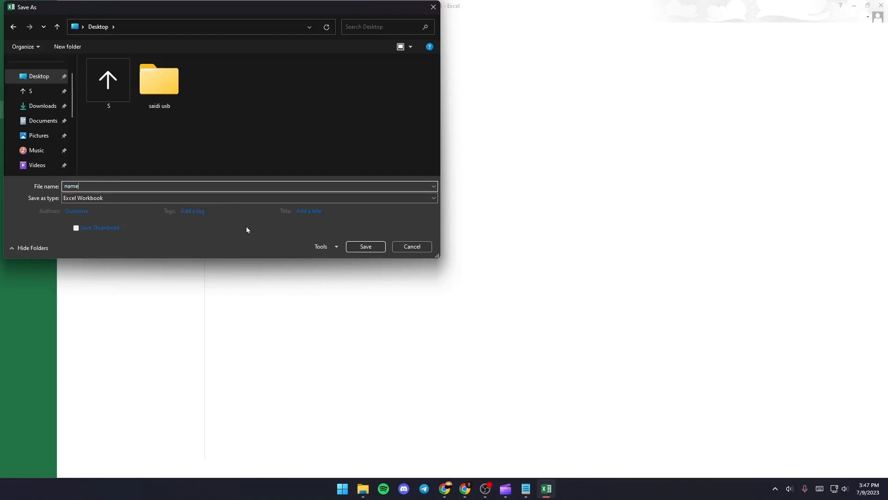
{"action": "left_click", "coordinate": [365, 246]}
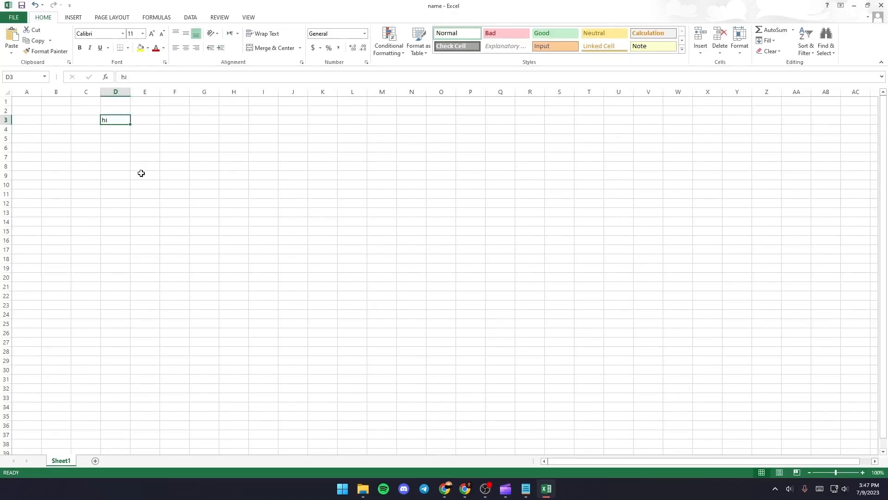
{"action": "mouse_move", "coordinate": [647, 413]}
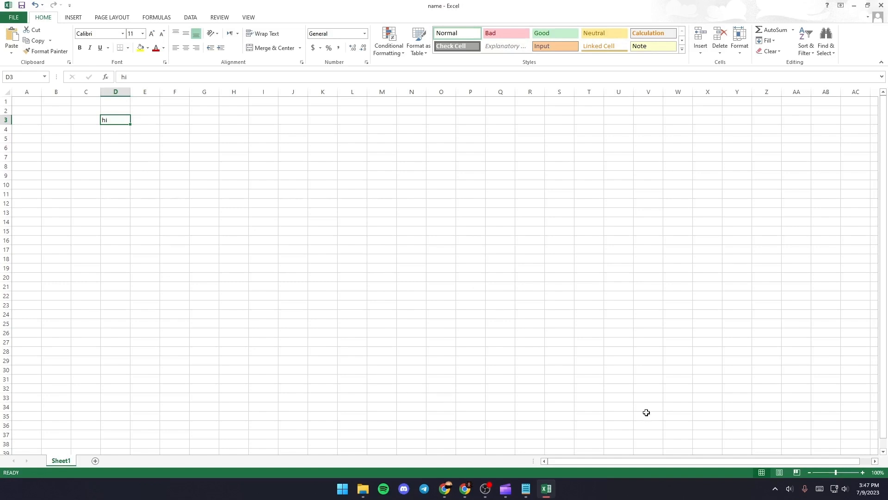
{"action": "mouse_move", "coordinate": [546, 488]}
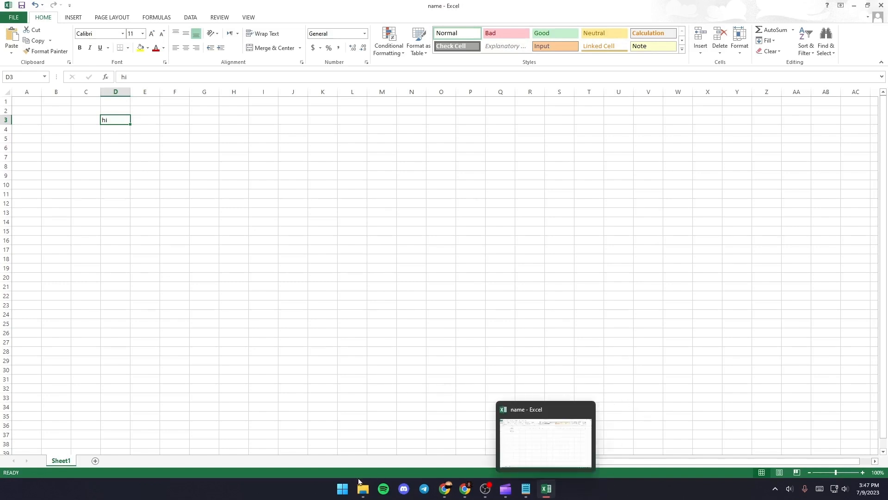
Bring up the Windows app search to look for Task Manager
{"action": "left_click", "coordinate": [342, 488]}
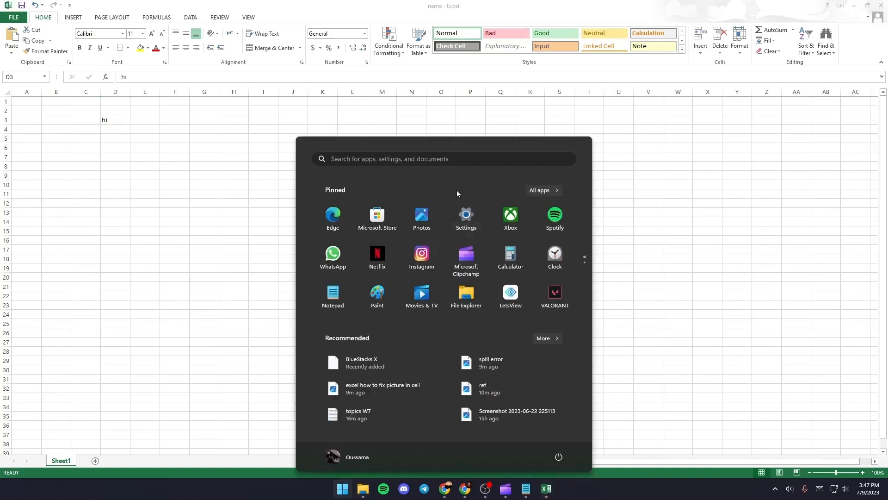
Launch Task Manager from search and expand its navigation pane to show page names
{"action": "type", "text": "task Manager"}
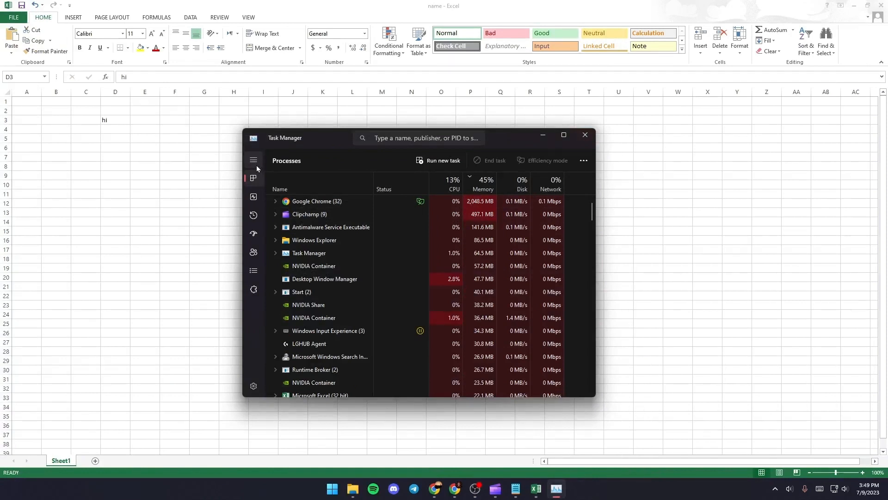
{"action": "left_click", "coordinate": [254, 160]}
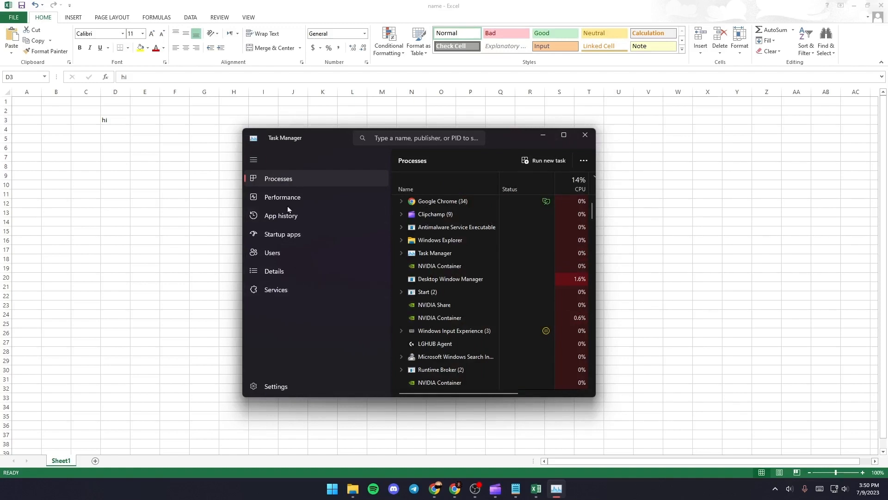
{"action": "mouse_move", "coordinate": [284, 311]}
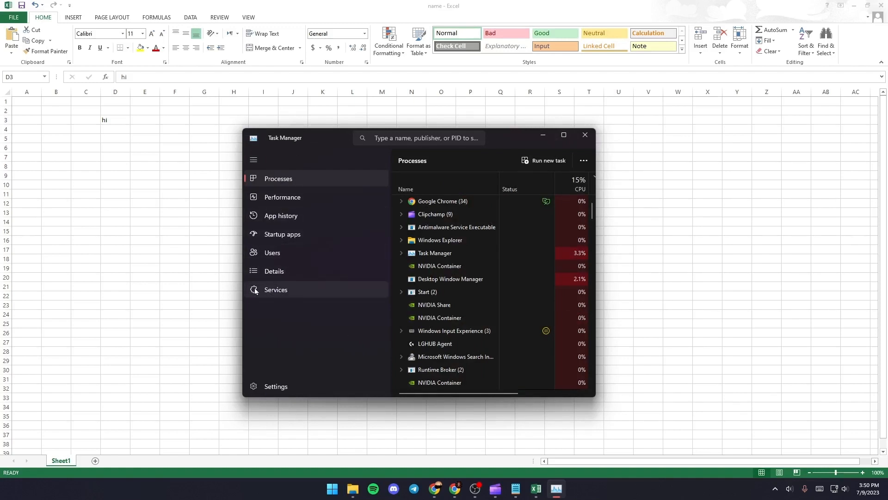
Show the Details list and bring up the context menu for the EXCEL.EXE process
{"action": "left_click", "coordinate": [274, 271]}
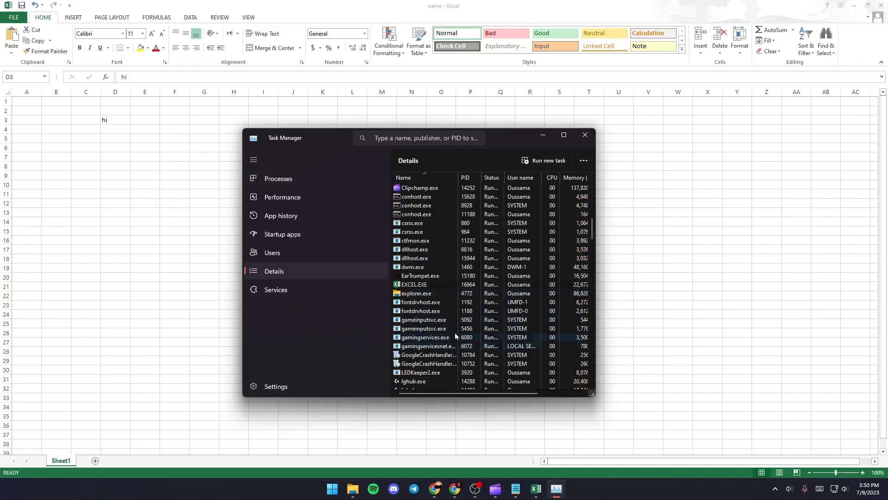
{"action": "left_click", "coordinate": [414, 285]}
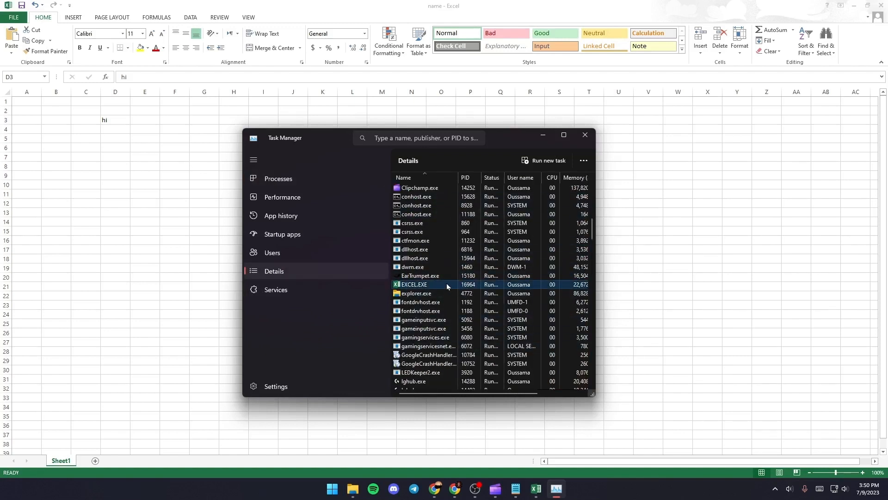
{"action": "right_click", "coordinate": [414, 284]}
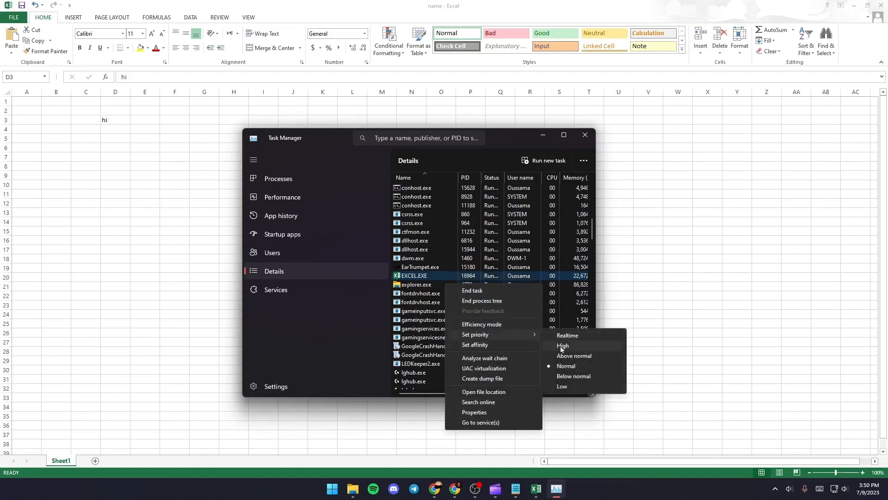
{"action": "mouse_move", "coordinate": [422, 283]}
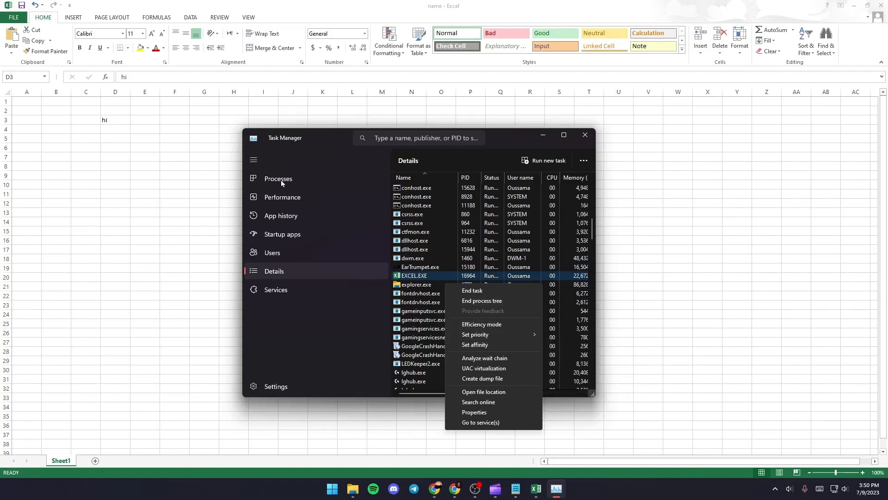
End the Microsoft Excel task from the Processes list and close Task Manager
{"action": "left_click", "coordinate": [279, 179]}
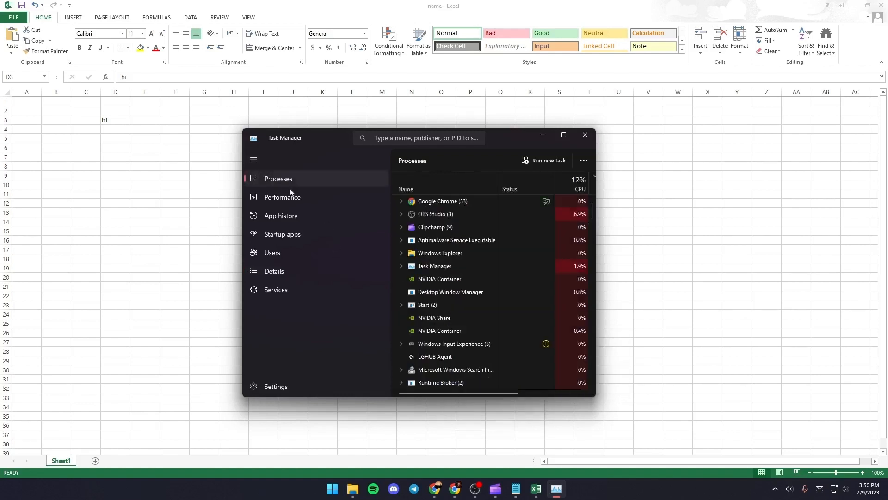
{"action": "left_click", "coordinate": [254, 160]}
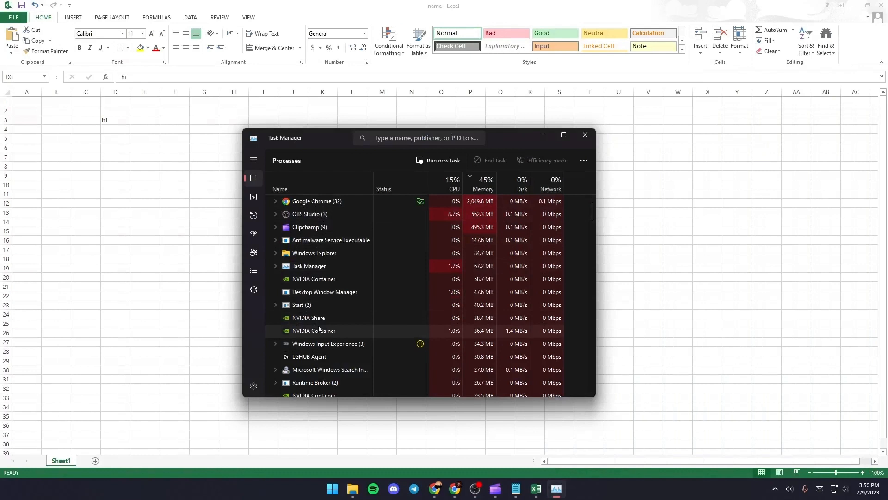
{"action": "scroll", "scroll_direction": "down", "scroll_amount": 3}
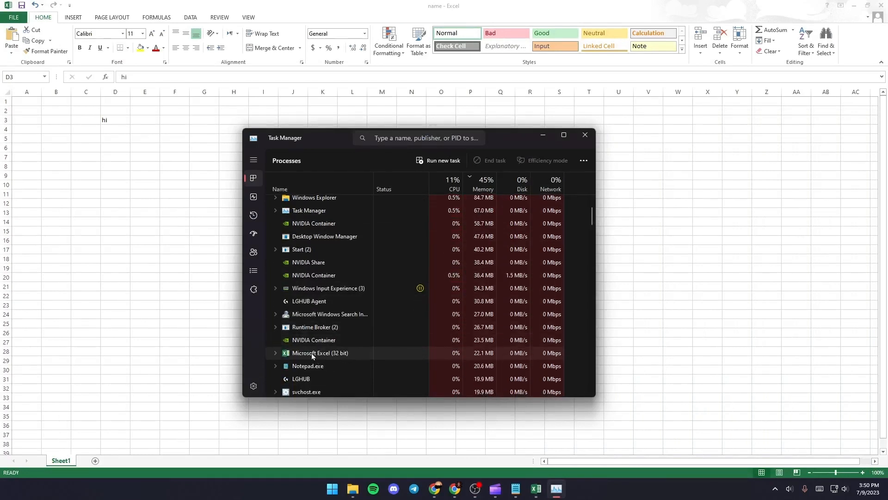
{"action": "right_click", "coordinate": [321, 352]}
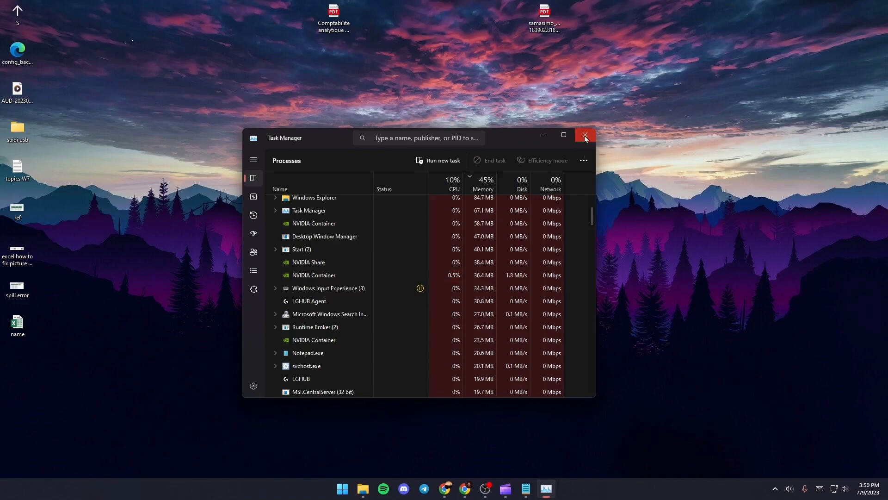
{"action": "left_click", "coordinate": [585, 137]}
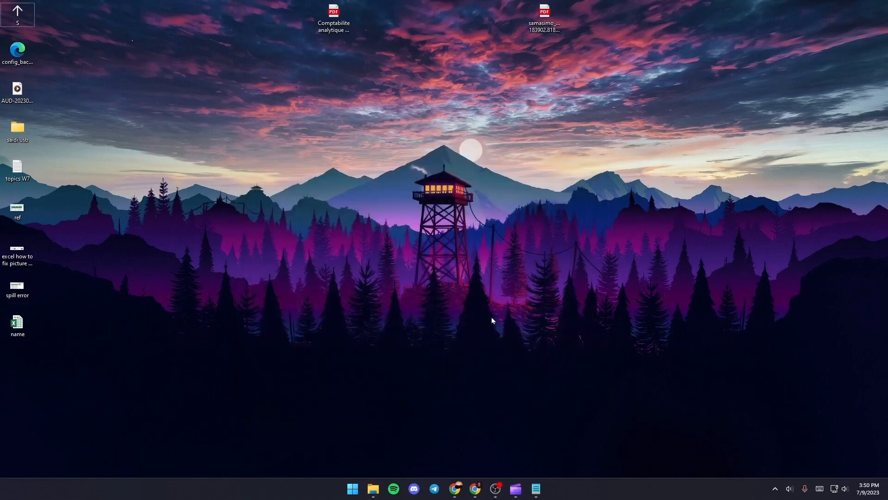
{"action": "mouse_move", "coordinate": [435, 266]}
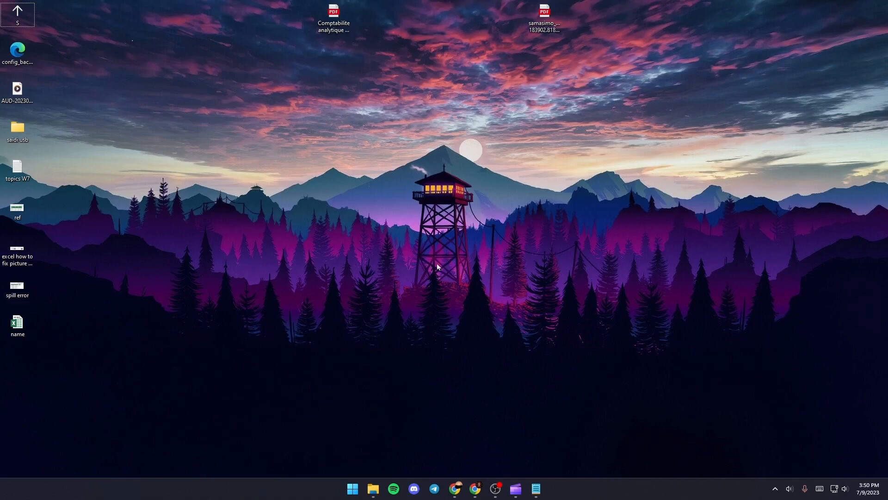
{"action": "mouse_move", "coordinate": [453, 195]}
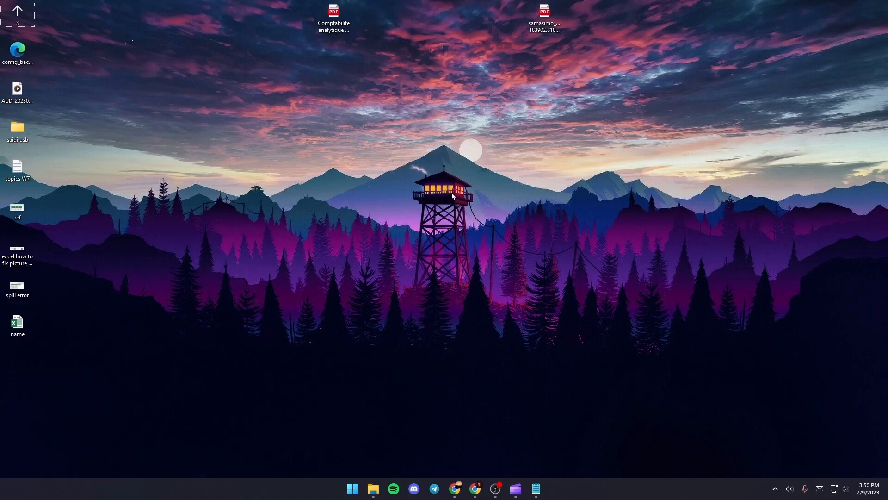
Request the temporary files folder with %temp% via the Run box and Start search
{"action": "key", "text": "Win+r"}
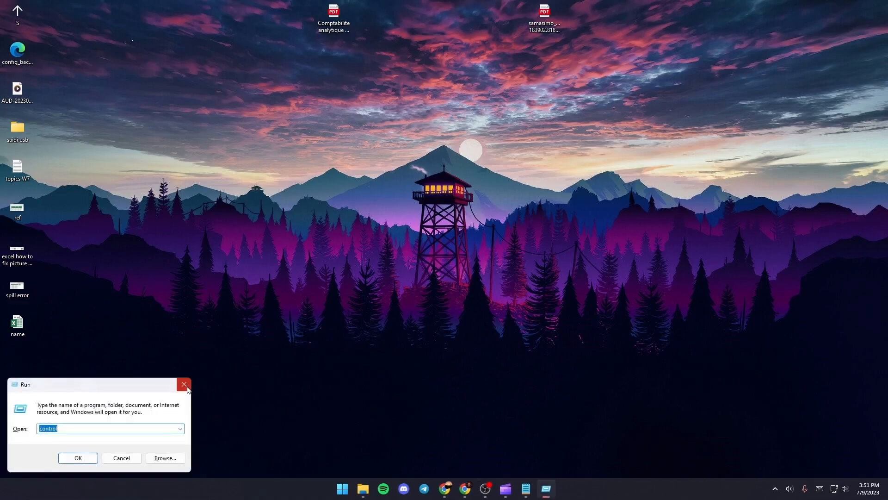
{"action": "left_click", "coordinate": [352, 488]}
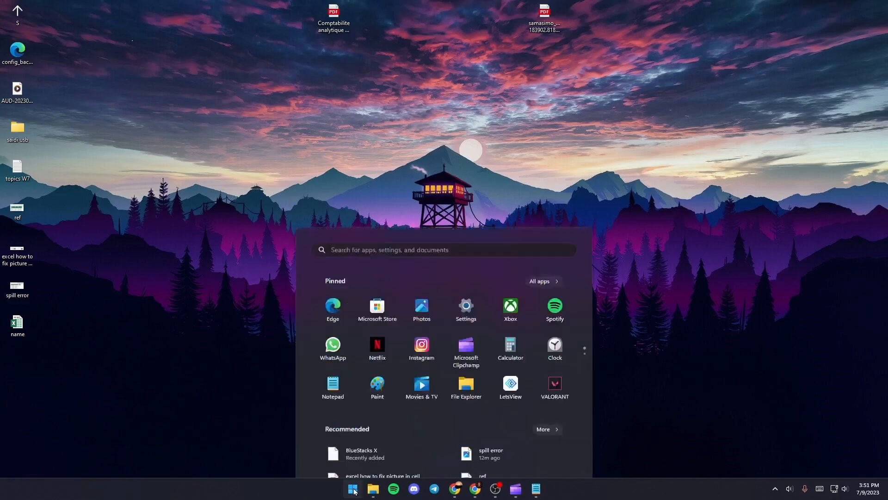
{"action": "type", "text": "riot Client"}
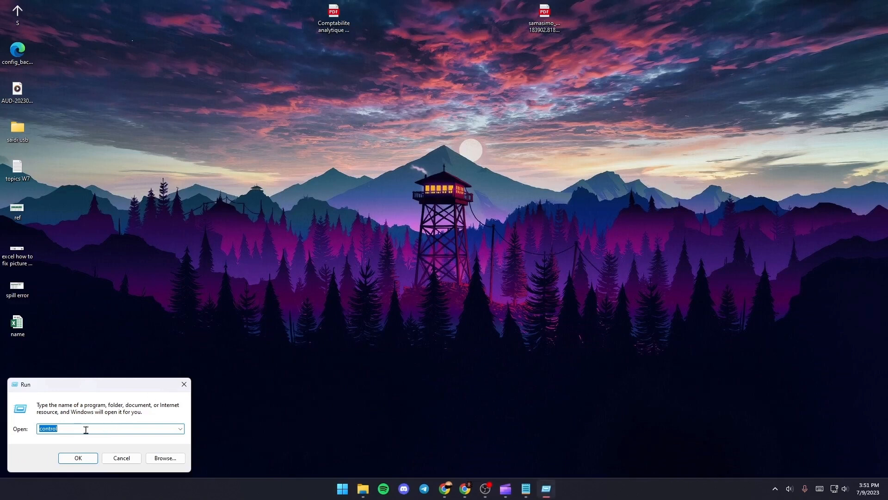
{"action": "mouse_move", "coordinate": [134, 419]}
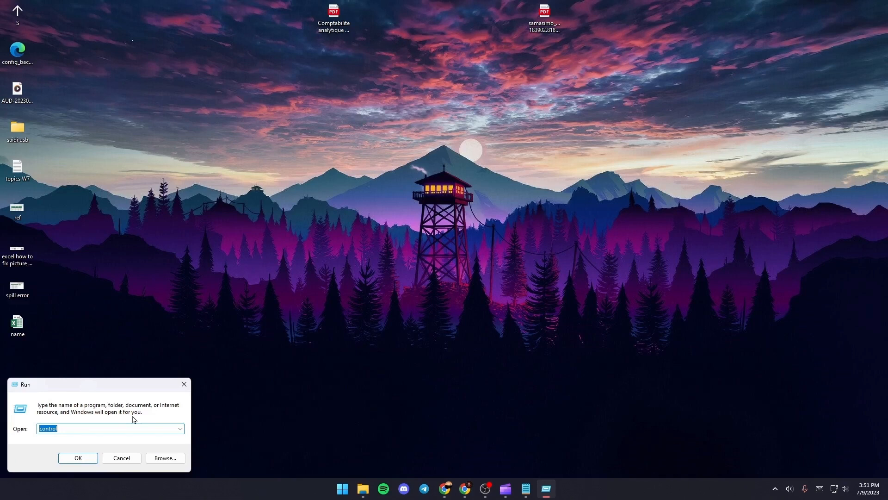
{"action": "type", "text": "%t"}
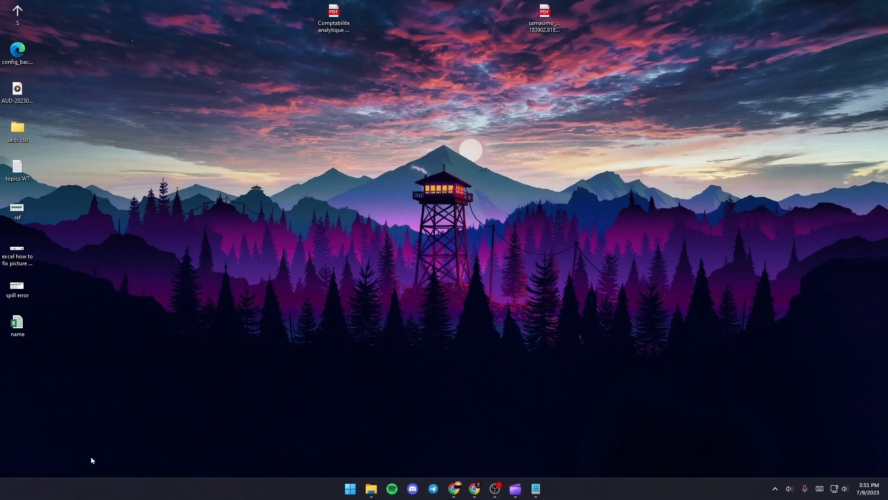
Browse the AppData\Local\Temp folder's 165 items and select the first entry
{"action": "left_click", "coordinate": [372, 491]}
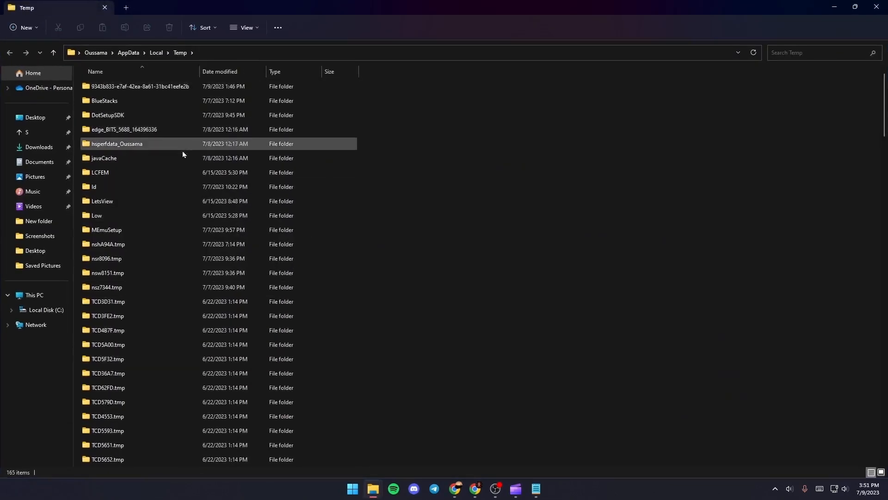
{"action": "scroll", "scroll_direction": "down", "scroll_amount": 3}
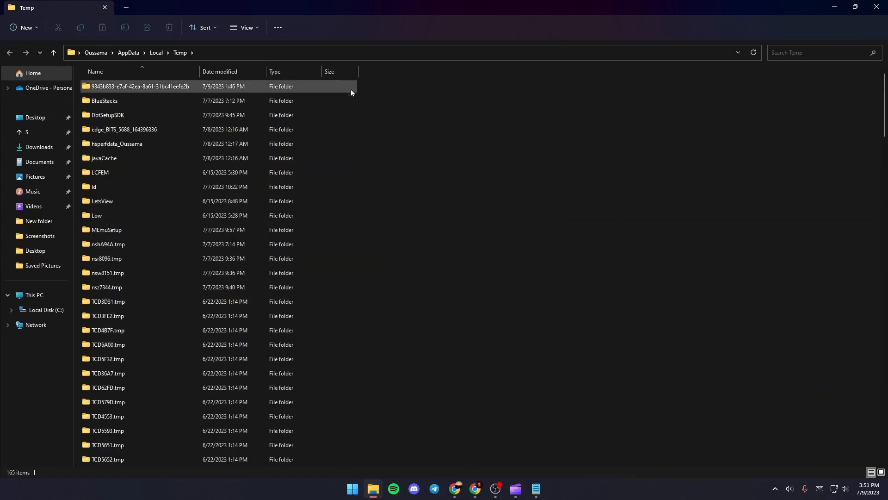
{"action": "mouse_move", "coordinate": [316, 93]}
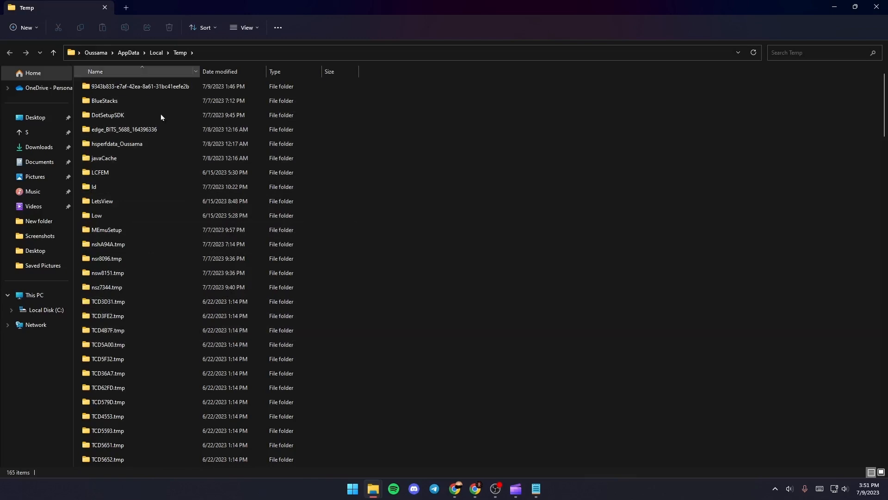
{"action": "left_click", "coordinate": [104, 187]}
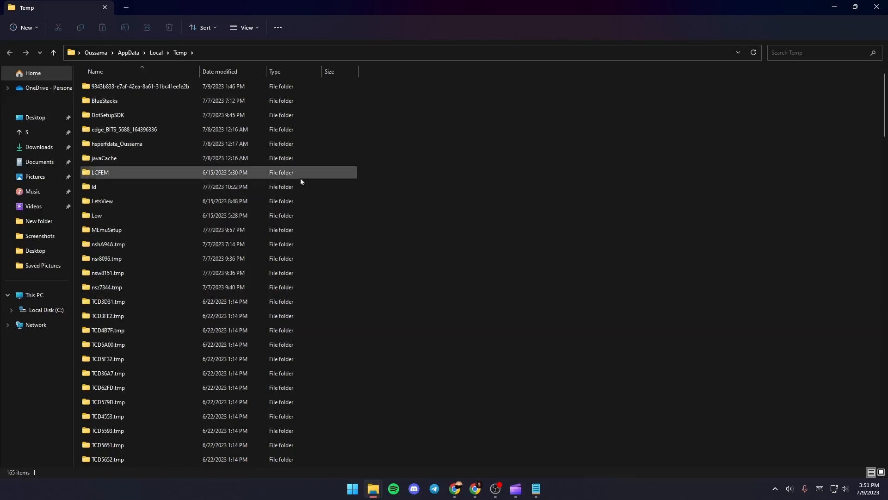
{"action": "left_click", "coordinate": [104, 159]}
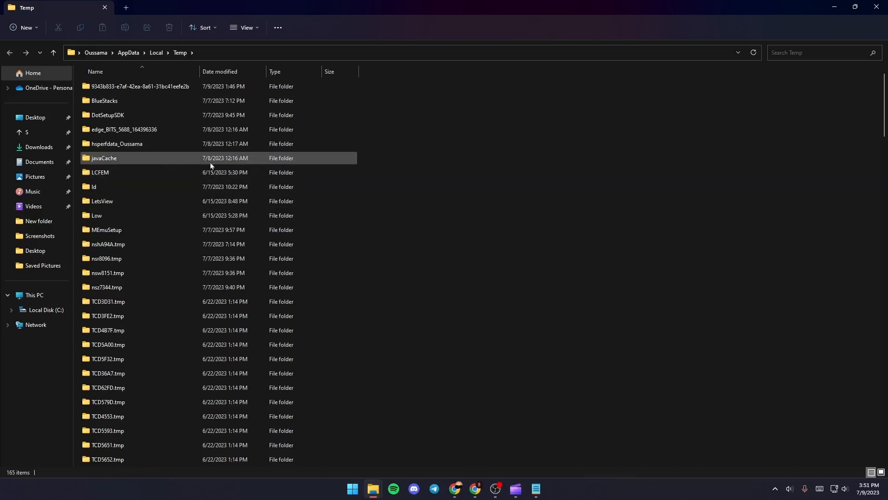
{"action": "left_click", "coordinate": [141, 86]}
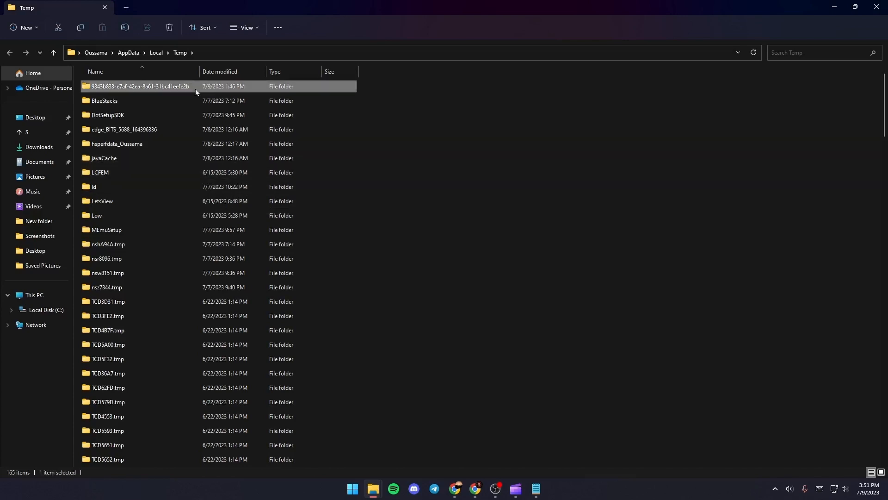
Select all 165 Temp items and delete them from the context menu
{"action": "key", "text": "ctrl+a"}
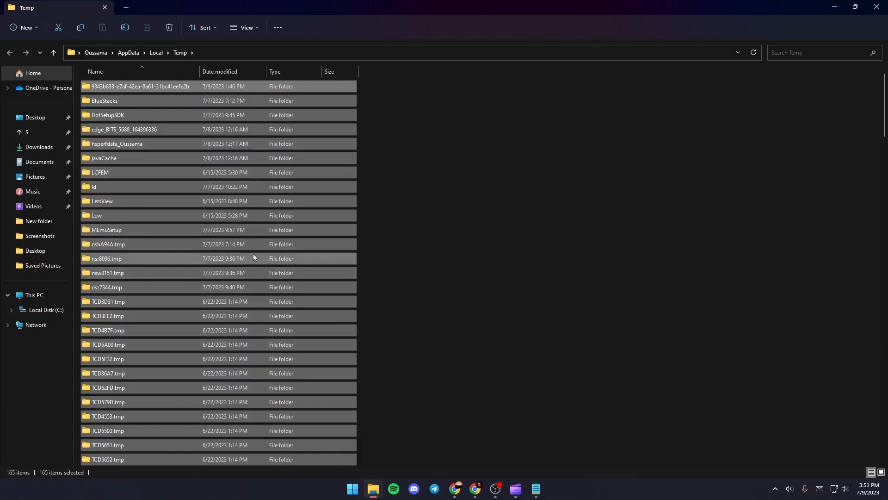
{"action": "right_click", "coordinate": [253, 258]}
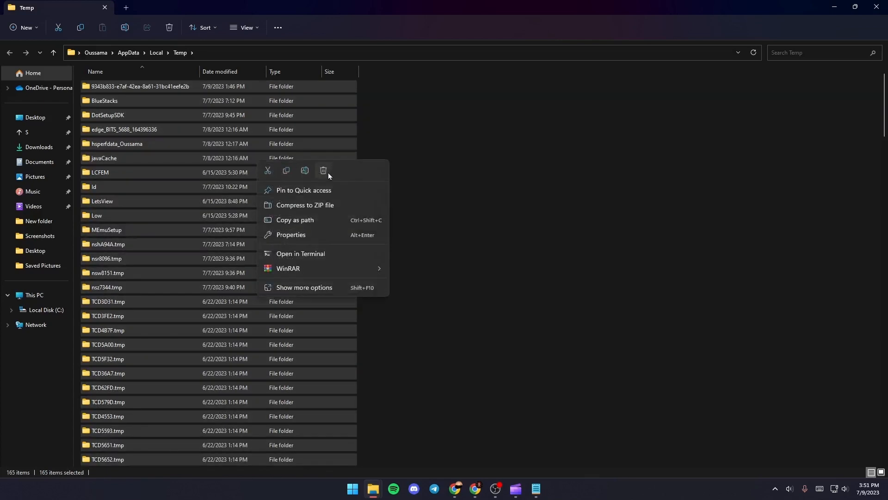
{"action": "mouse_move", "coordinate": [324, 172]}
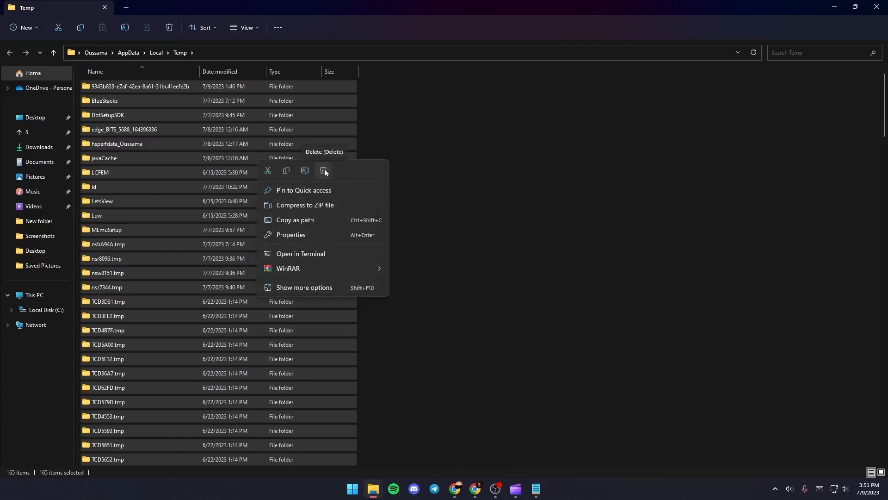
{"action": "left_click", "coordinate": [325, 172]}
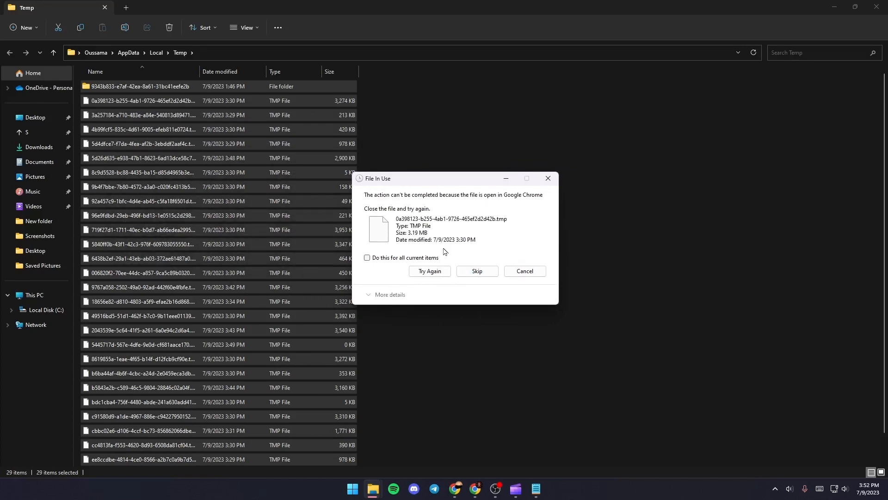
{"action": "mouse_move", "coordinate": [393, 264]}
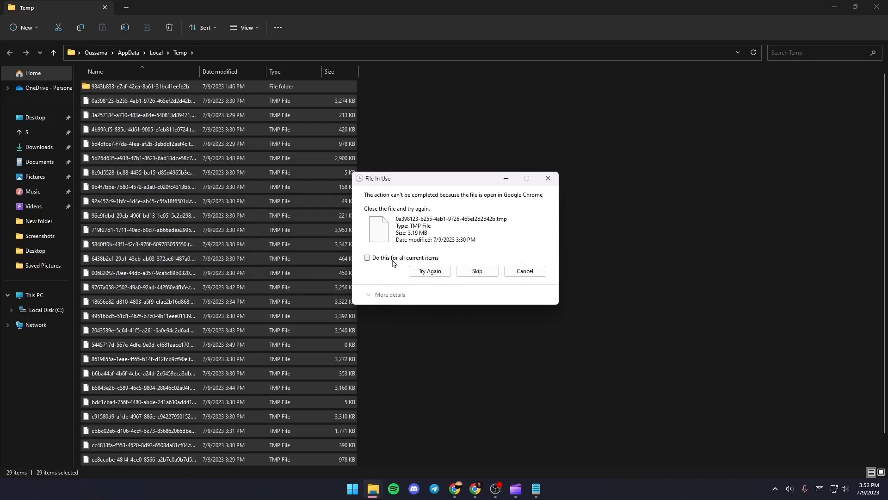
Skip all in-use files in the File In Use dialog, leaving 29 items, and deselect them
{"action": "left_click", "coordinate": [367, 258]}
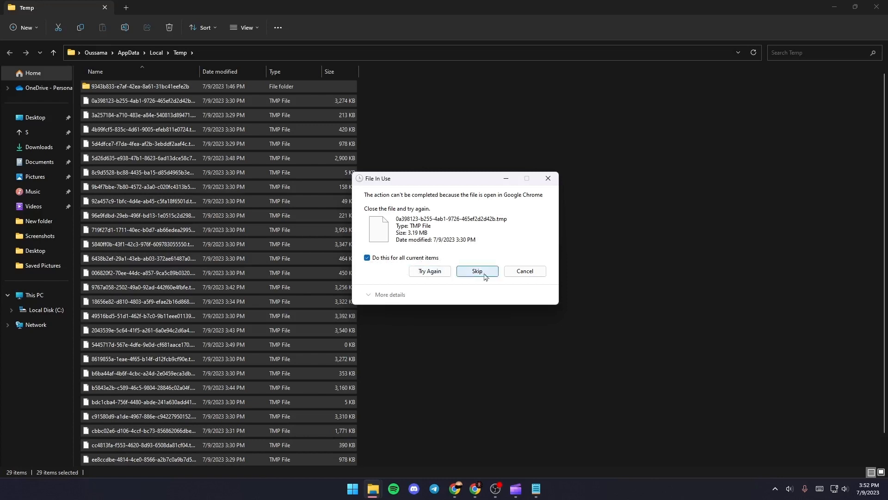
{"action": "left_click", "coordinate": [476, 271]}
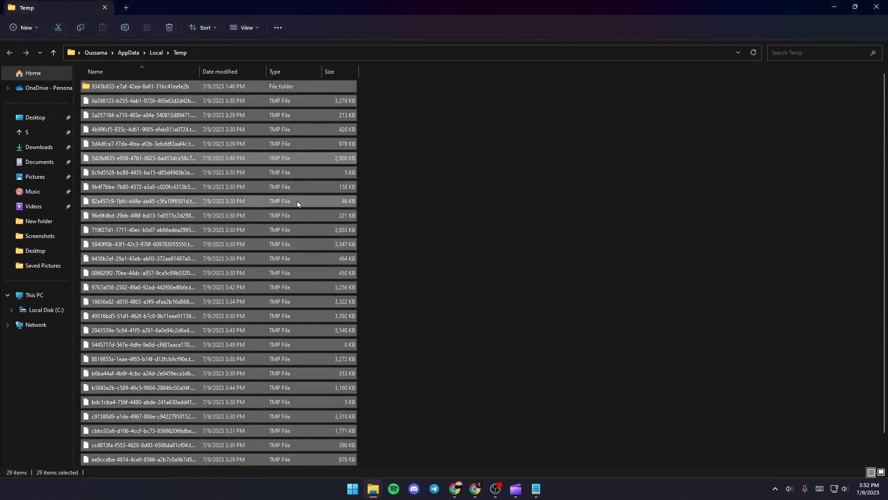
{"action": "left_click", "coordinate": [431, 313]}
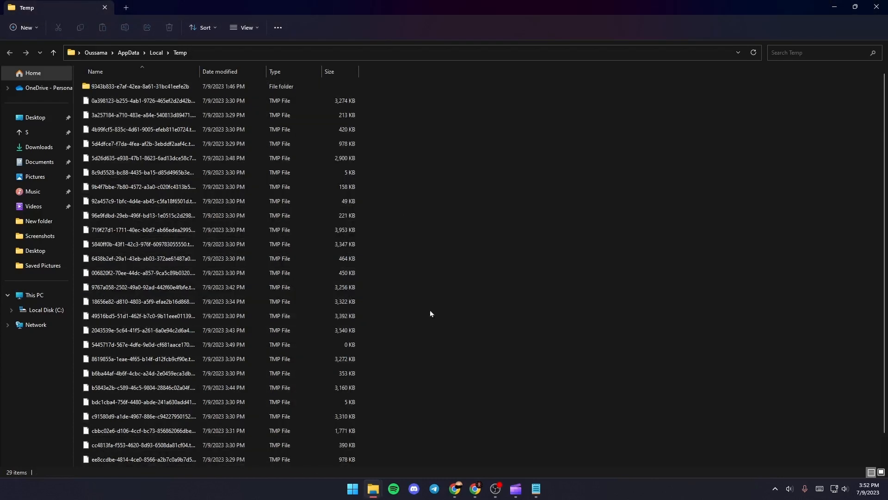
{"action": "mouse_move", "coordinate": [877, 6]}
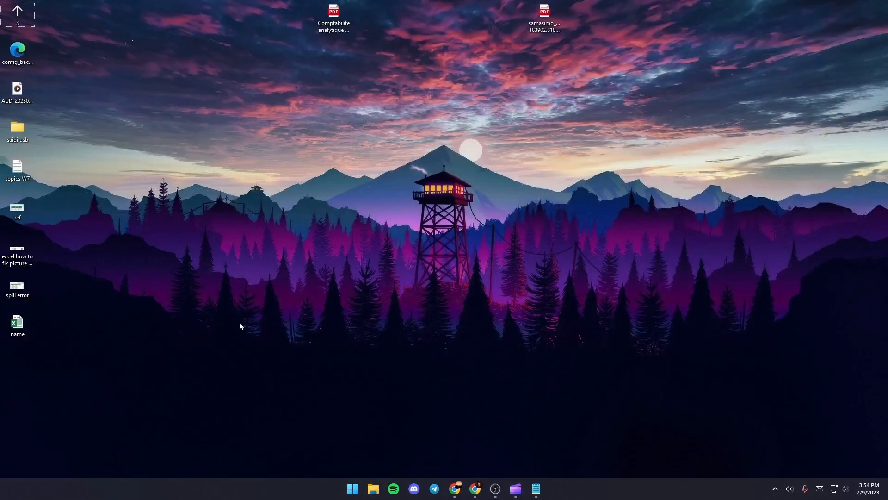
{"action": "mouse_move", "coordinate": [278, 298]}
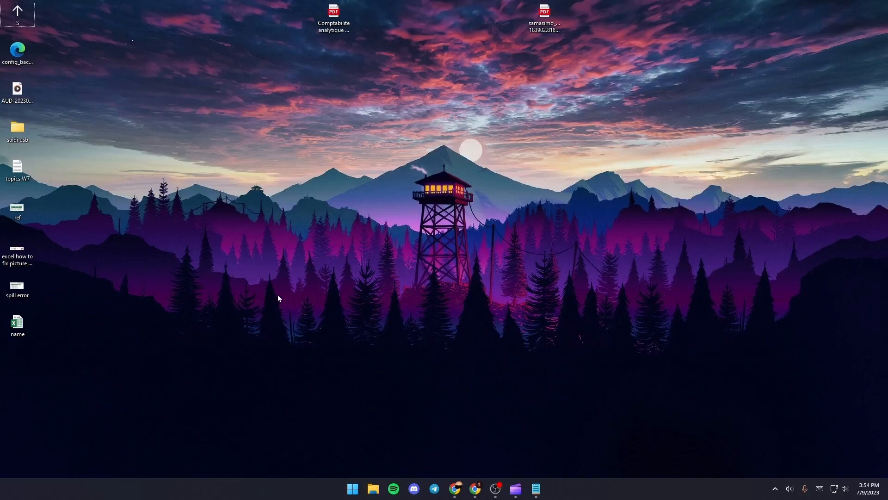
Close File Explorer, returning to the desktop with the 'name' workbook icon
{"action": "left_click", "coordinate": [17, 325]}
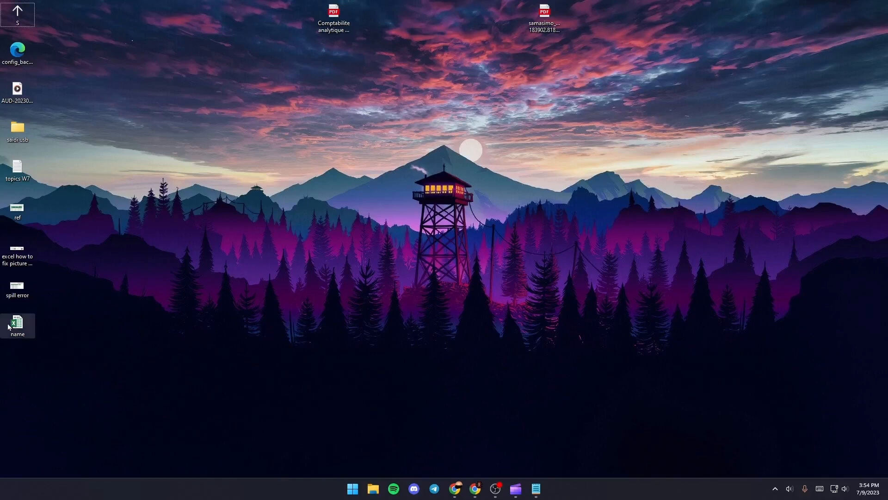
Reopen the 'name' workbook from the desktop, showing hi in D3
{"action": "double_click", "coordinate": [17, 322]}
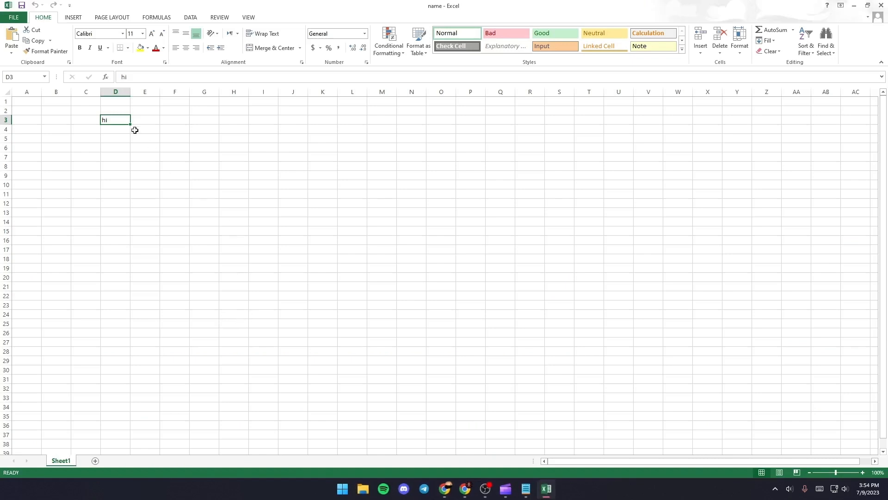
{"action": "mouse_move", "coordinate": [180, 215]}
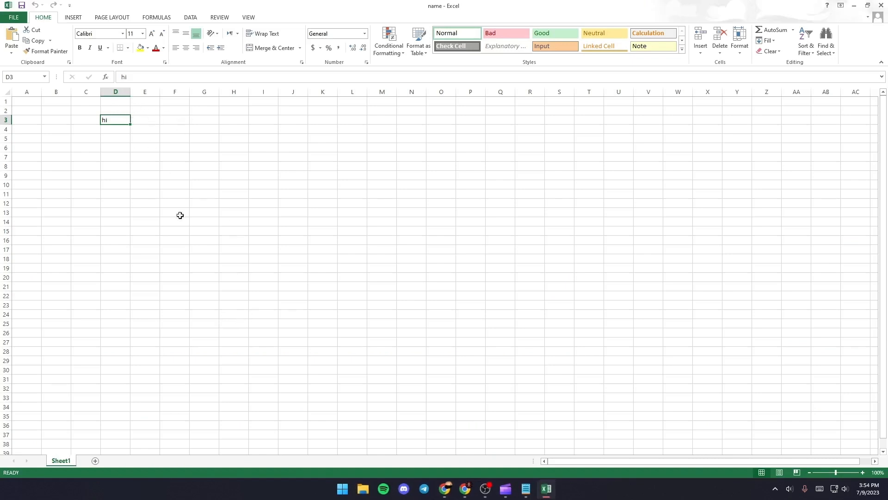
{"action": "mouse_move", "coordinate": [179, 130]}
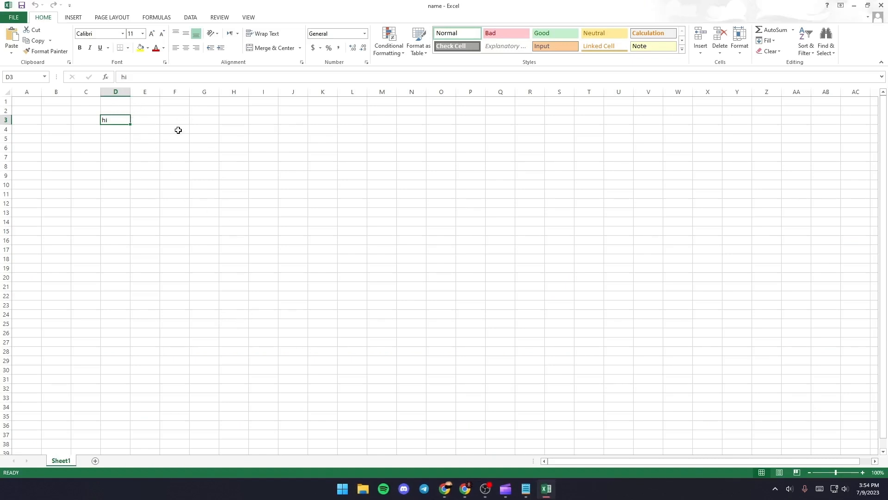